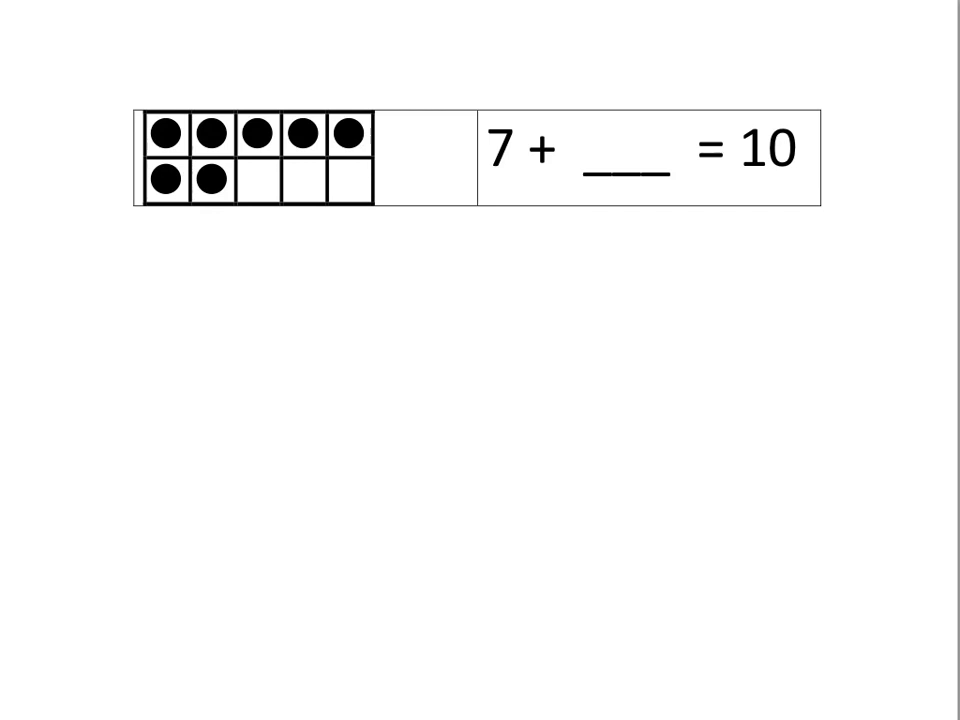
# - Mark the point 53 on the 39-to-66 number line
pyautogui.click(350, 133)
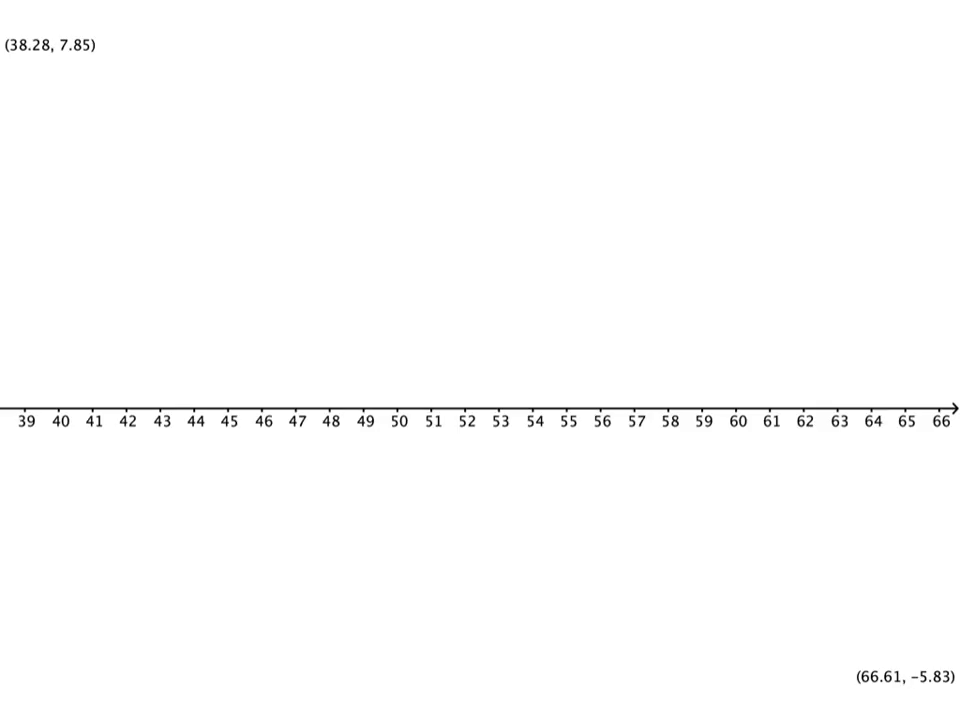
pyautogui.click(496, 403)
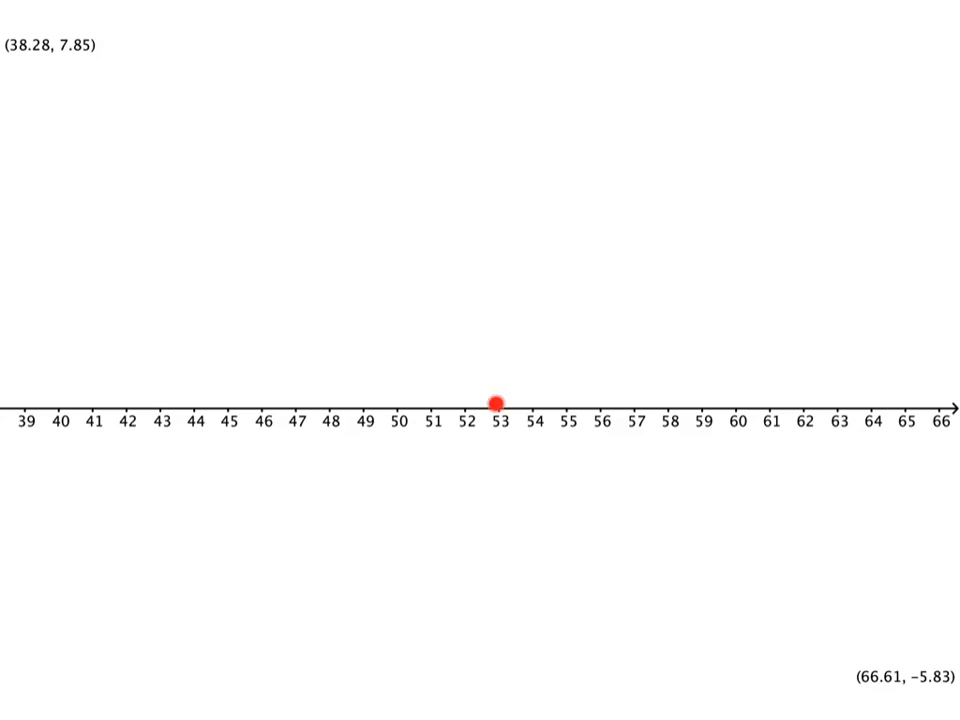
pyautogui.moveTo(497, 402); pyautogui.dragTo(537, 353)
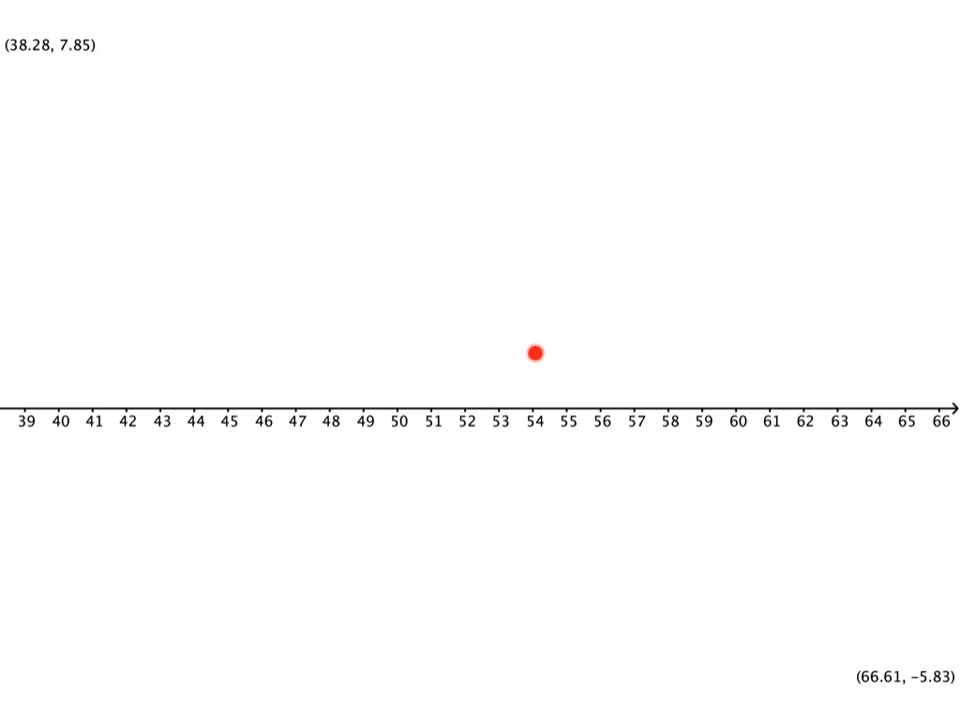
pyautogui.moveTo(537, 352); pyautogui.dragTo(738, 404)
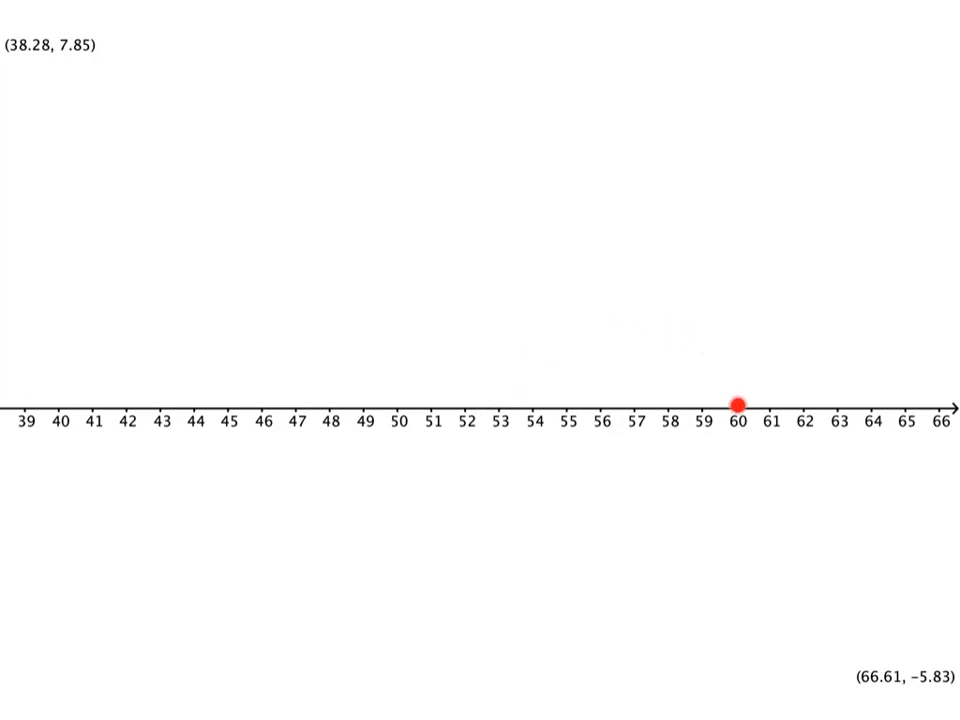
pyautogui.moveTo(738, 403); pyautogui.dragTo(330, 403)
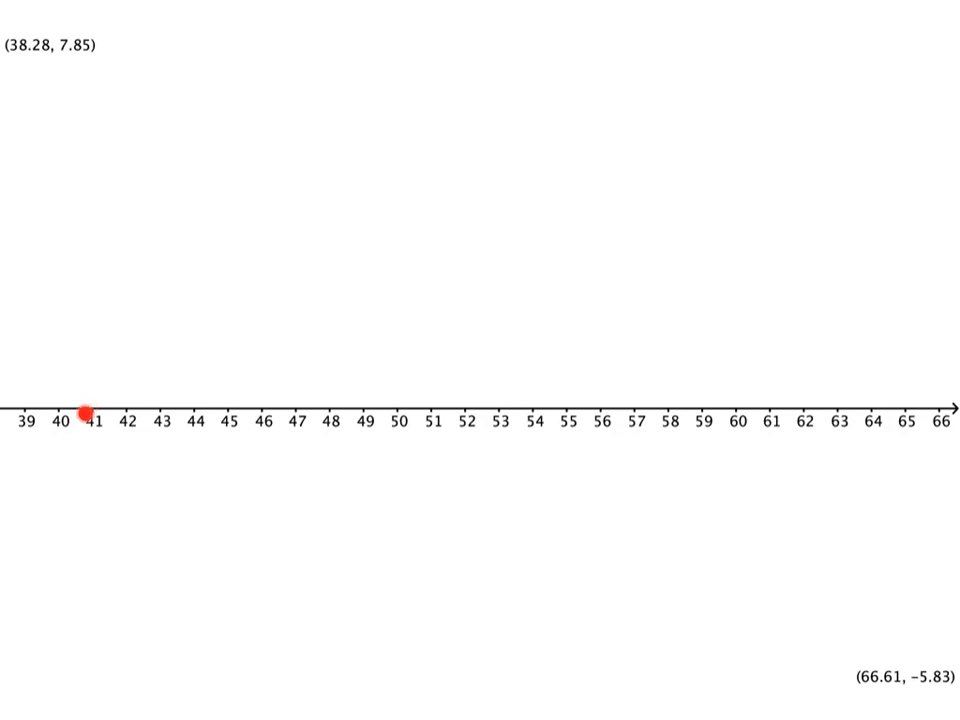
pyautogui.click(84, 417)
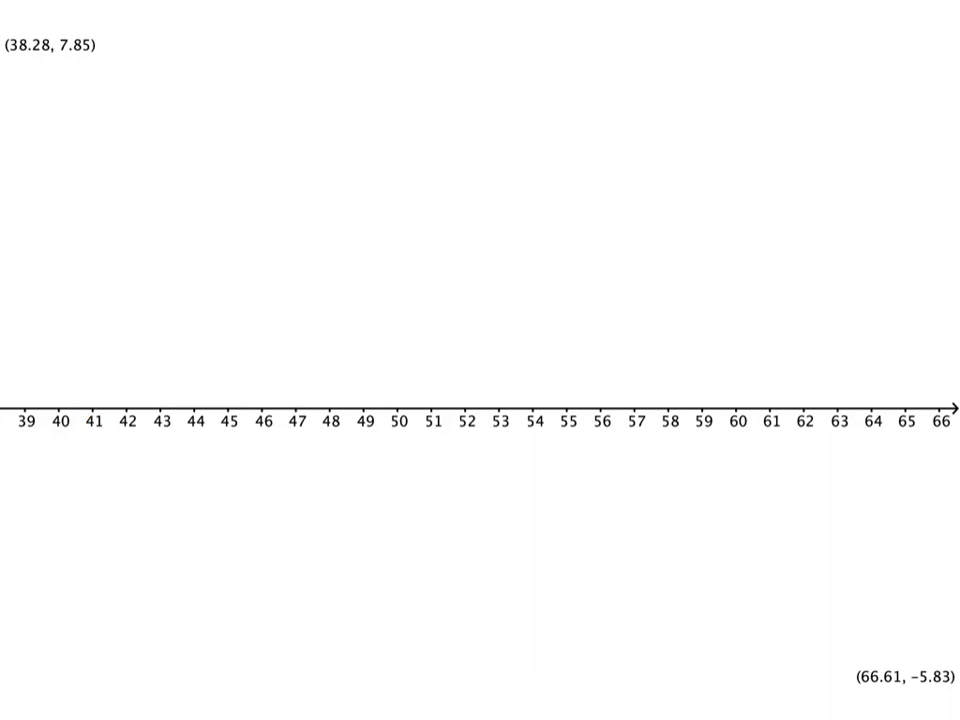
pyautogui.click(397, 410)
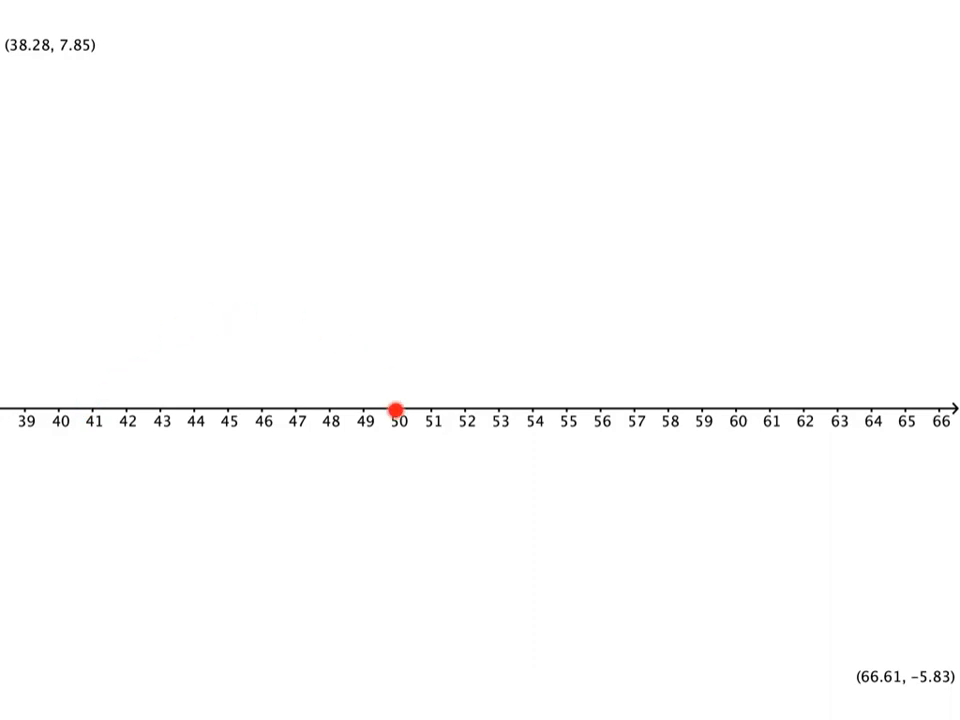
pyautogui.click(398, 410)
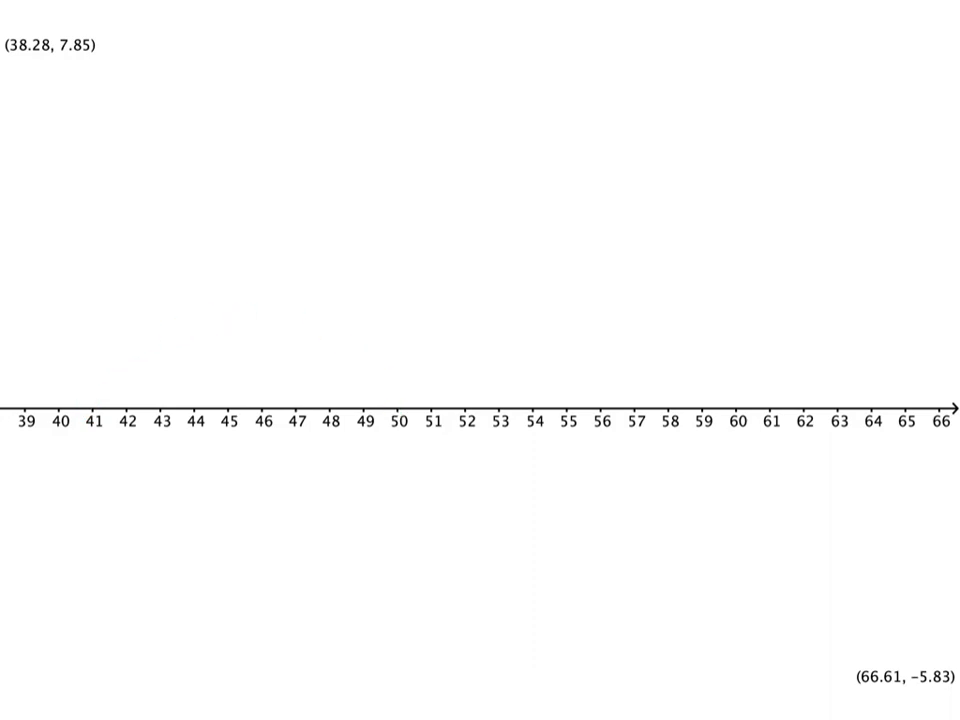